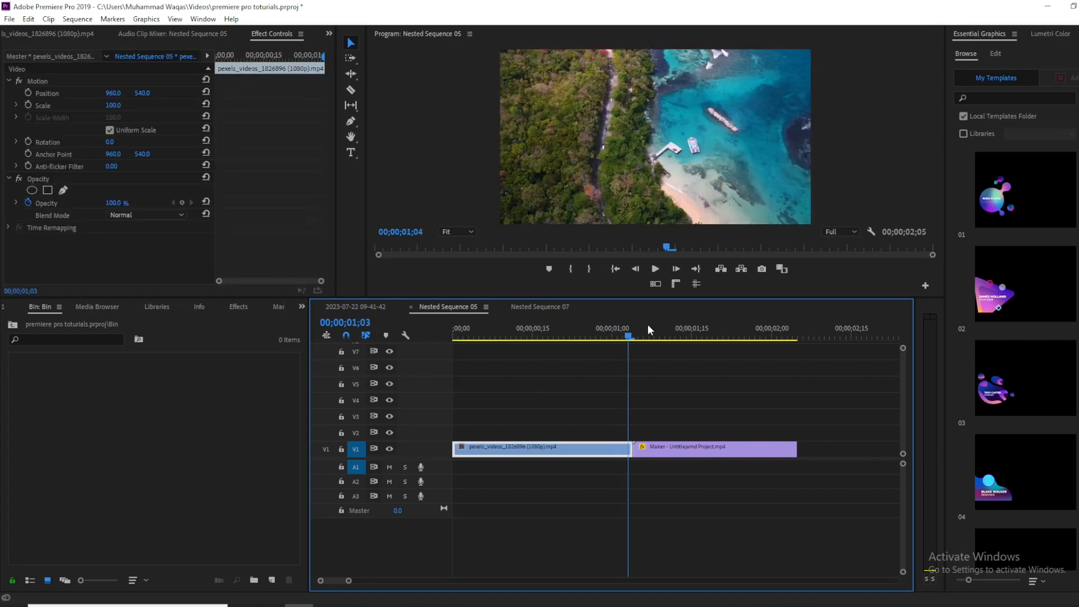
Park the playhead near the cut and add a new Adjustment Layer from the Project panel.
left_click(612, 336)
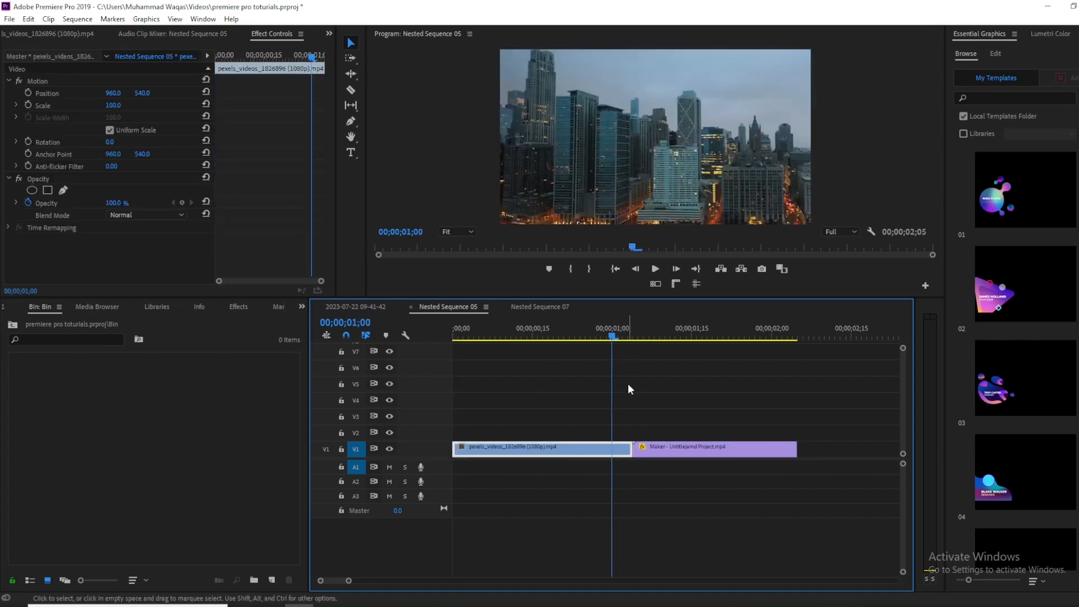
left_click(634, 394)
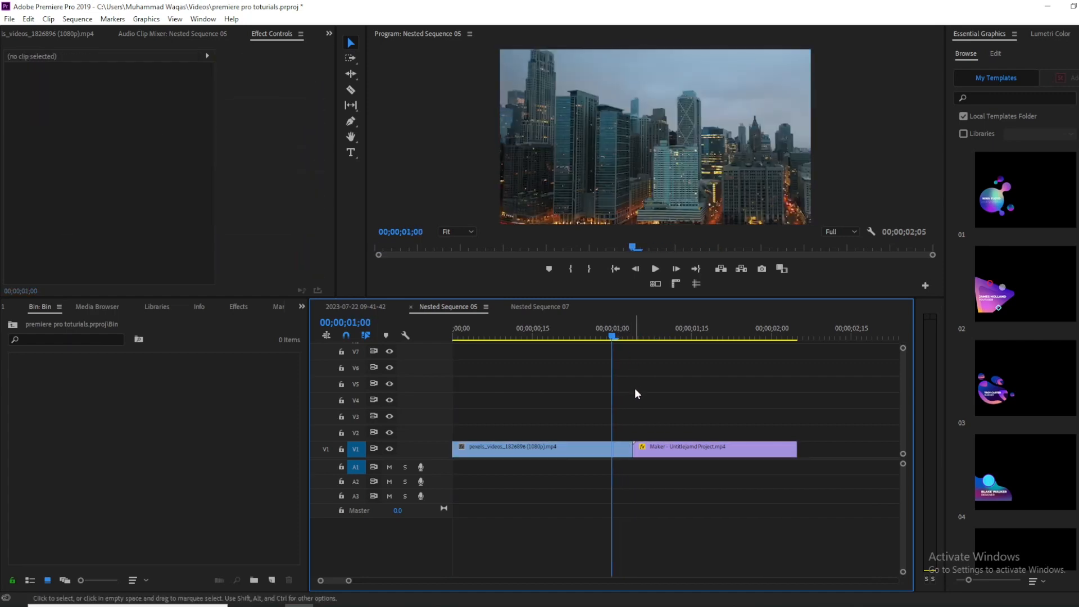
mouse_move(202, 369)
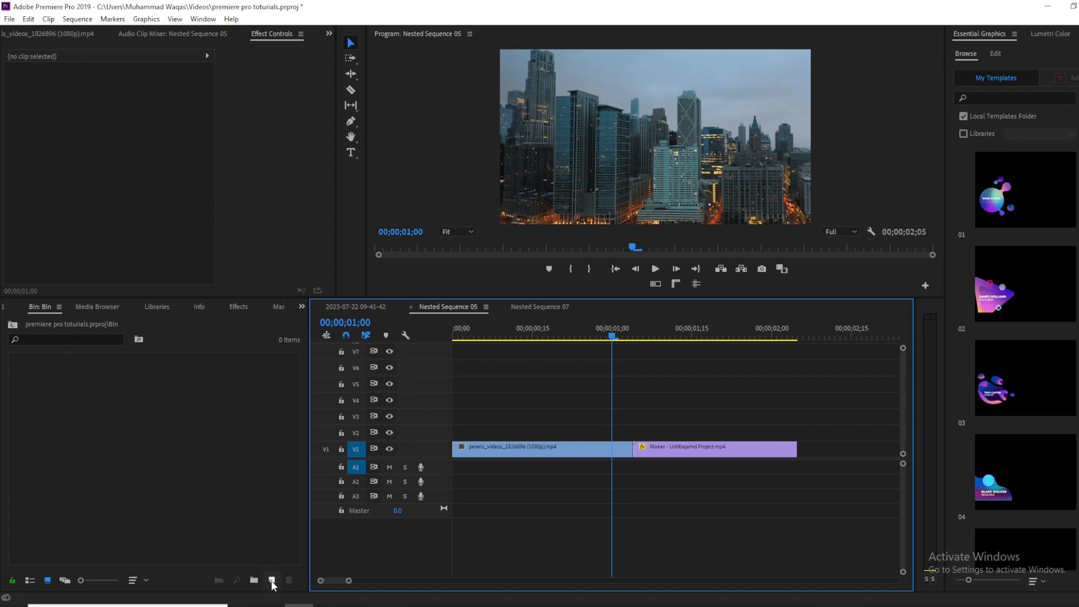
left_click(270, 580)
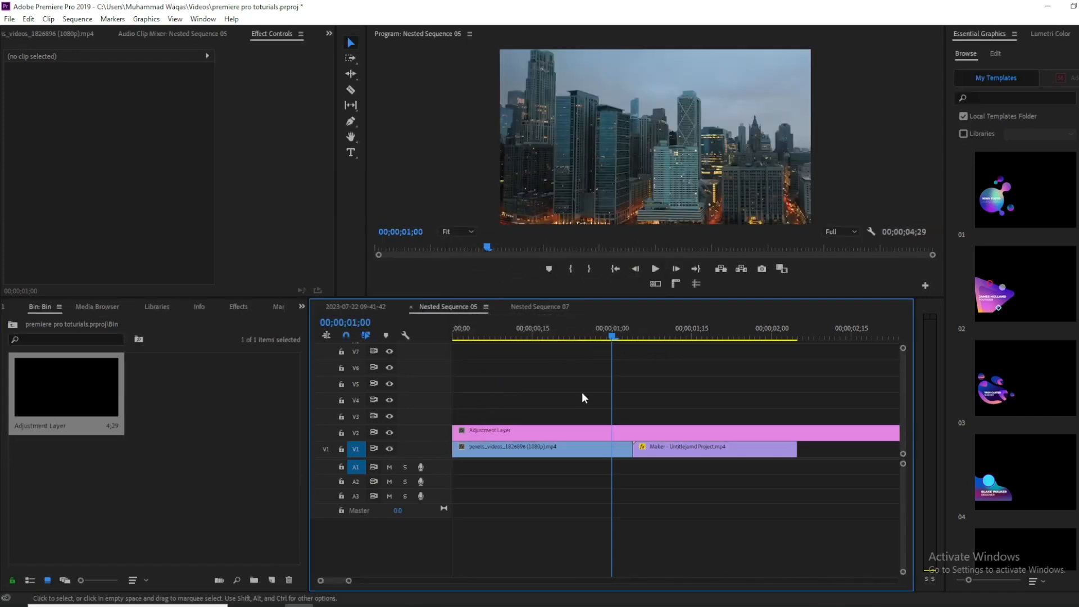
Cut the adjustment layer either side of the edit point, leaving a short piece over the cut.
left_click(712, 446)
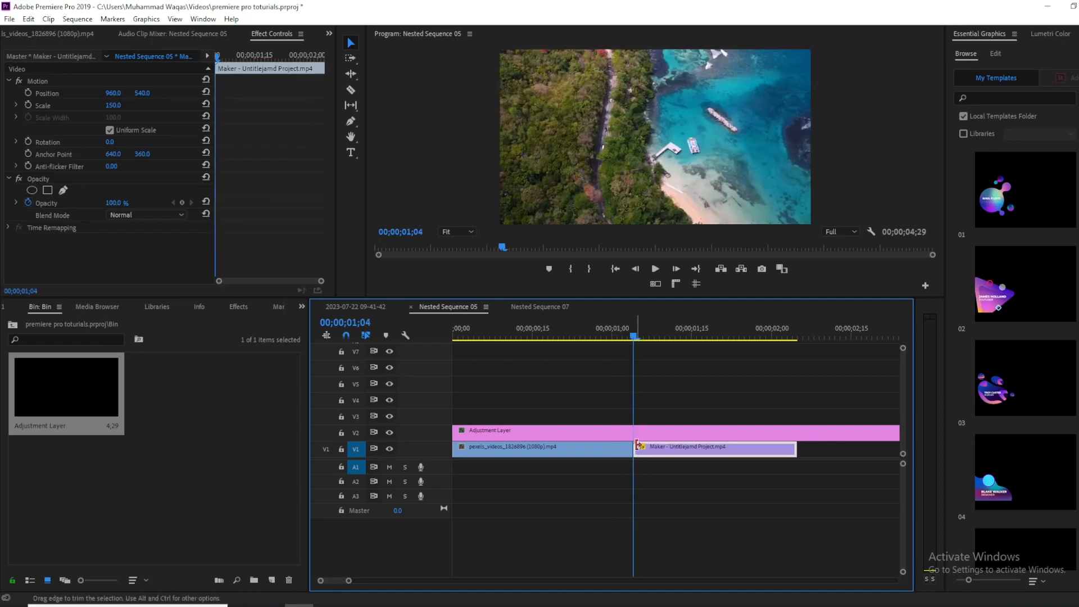
mouse_move(645, 335)
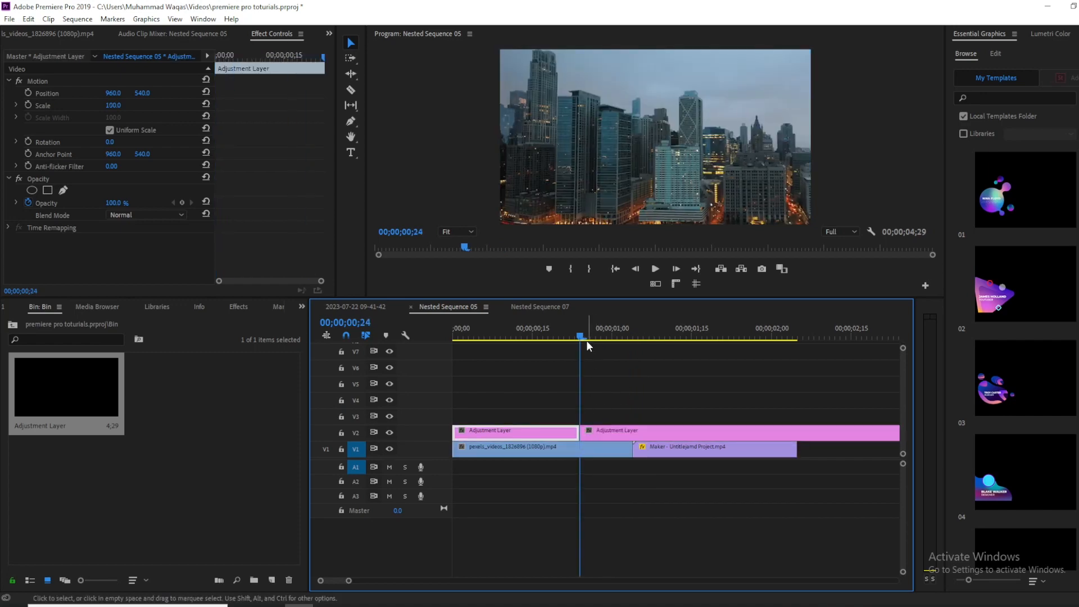
left_click(626, 337)
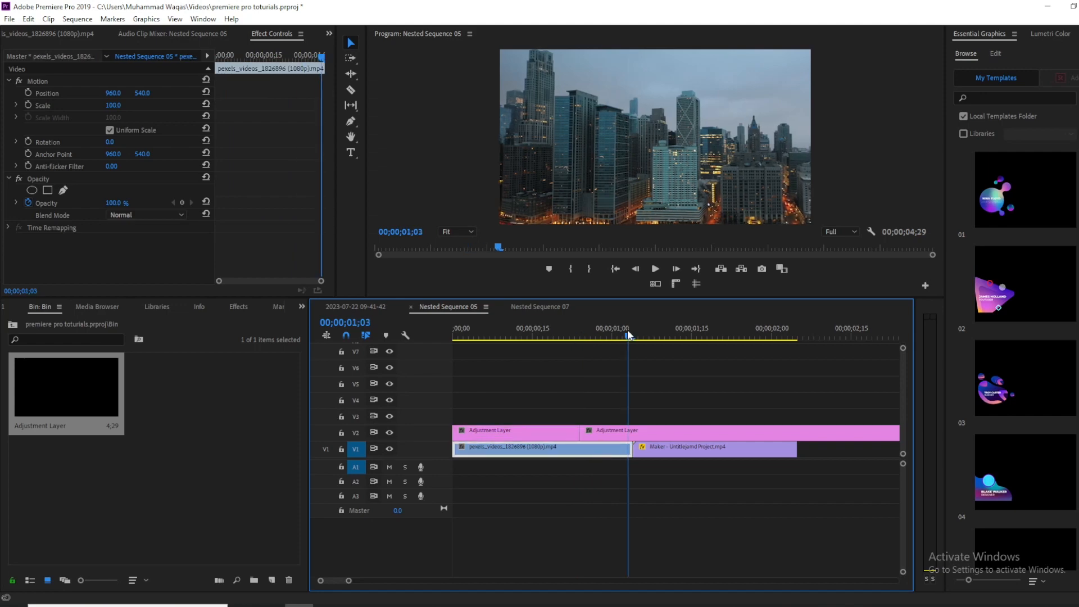
left_click(686, 334)
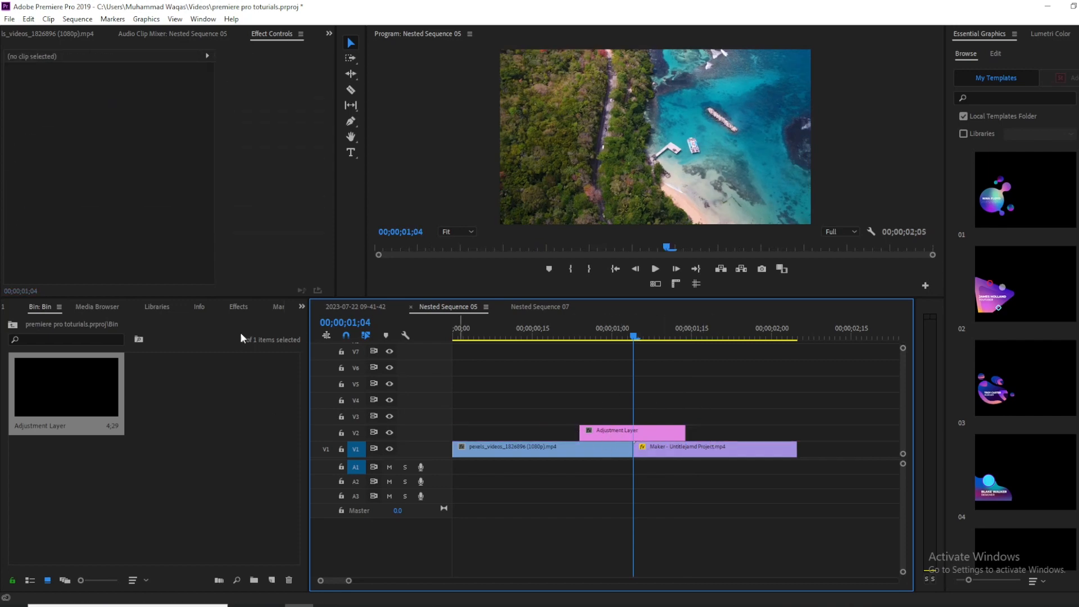
Search the Effects panel for 'lens flare' and apply Generate > Lens Flare to the adjustment layer.
left_click(238, 306)
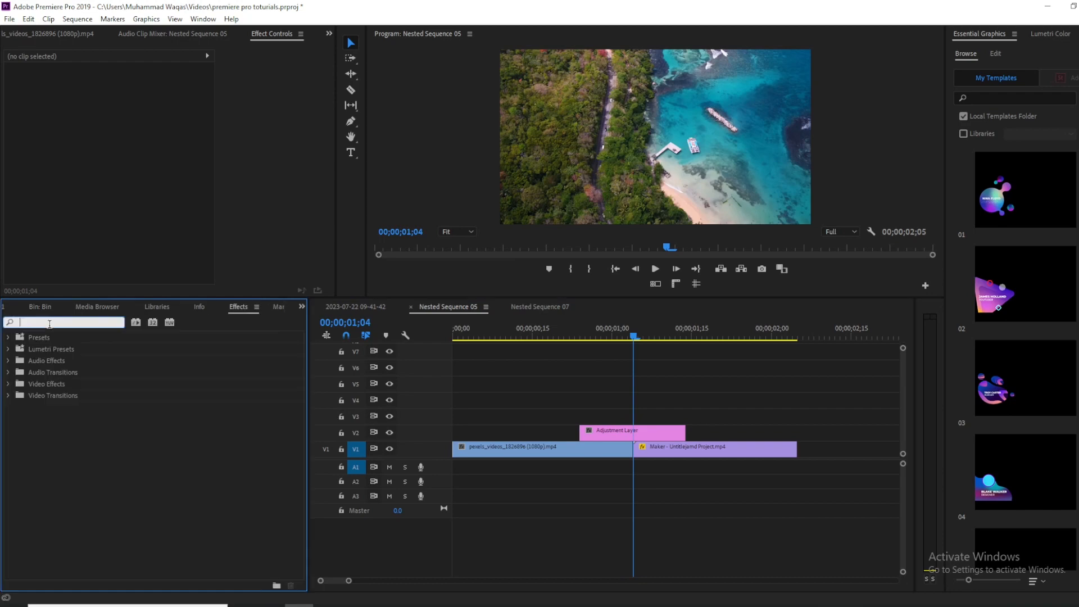
type("le")
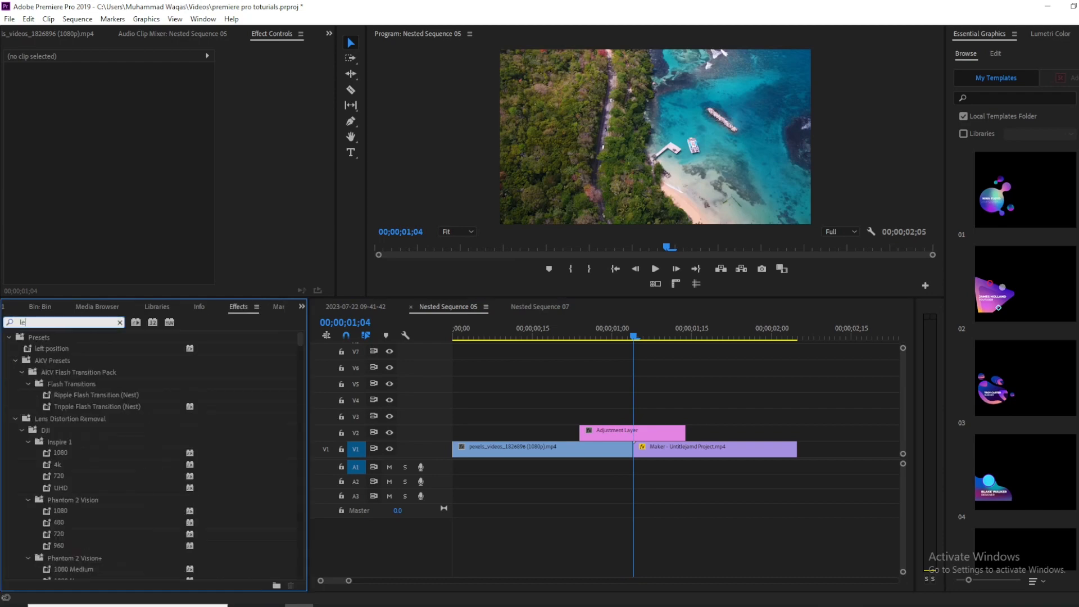
type("lens flare")
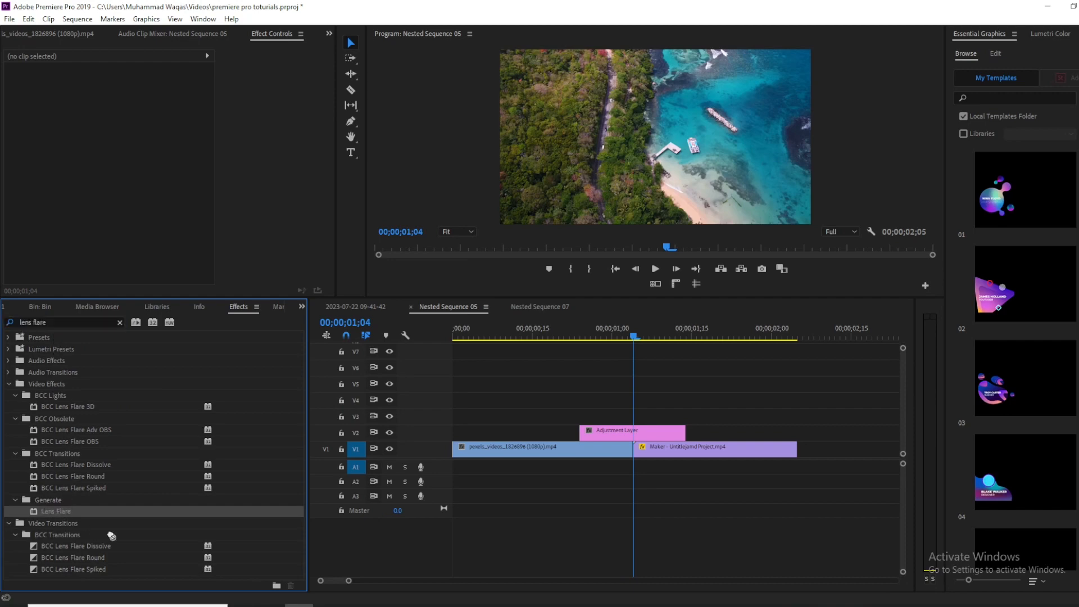
left_click(625, 431)
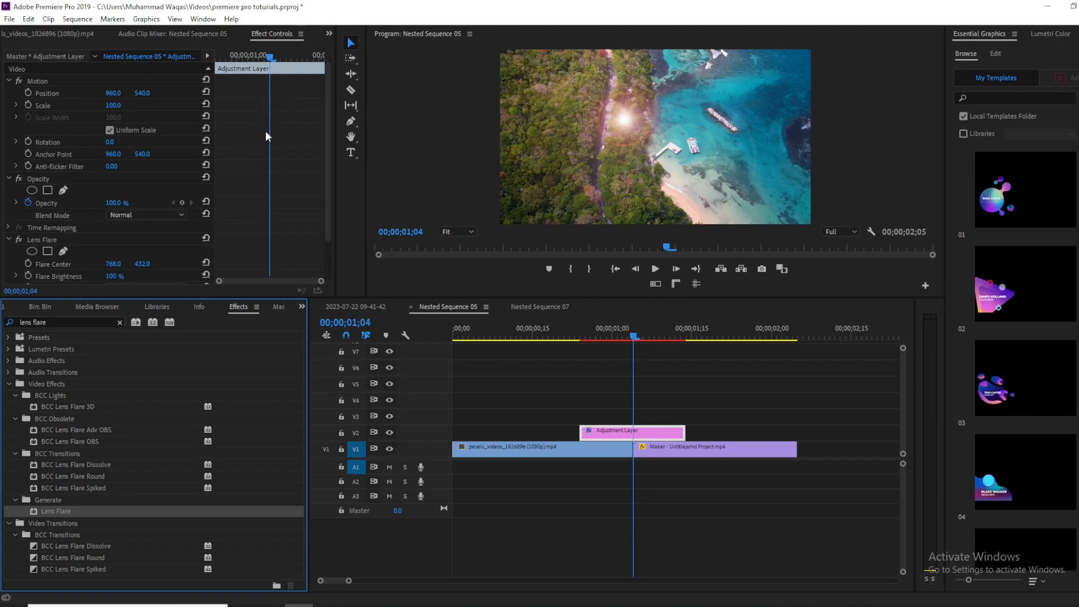
mouse_move(271, 76)
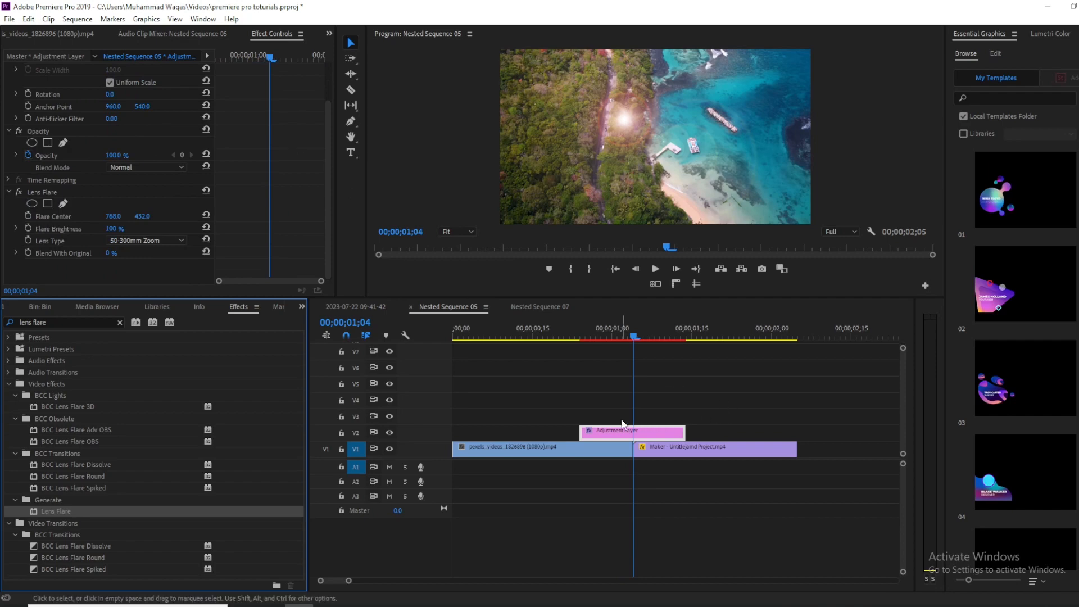
mouse_move(27, 228)
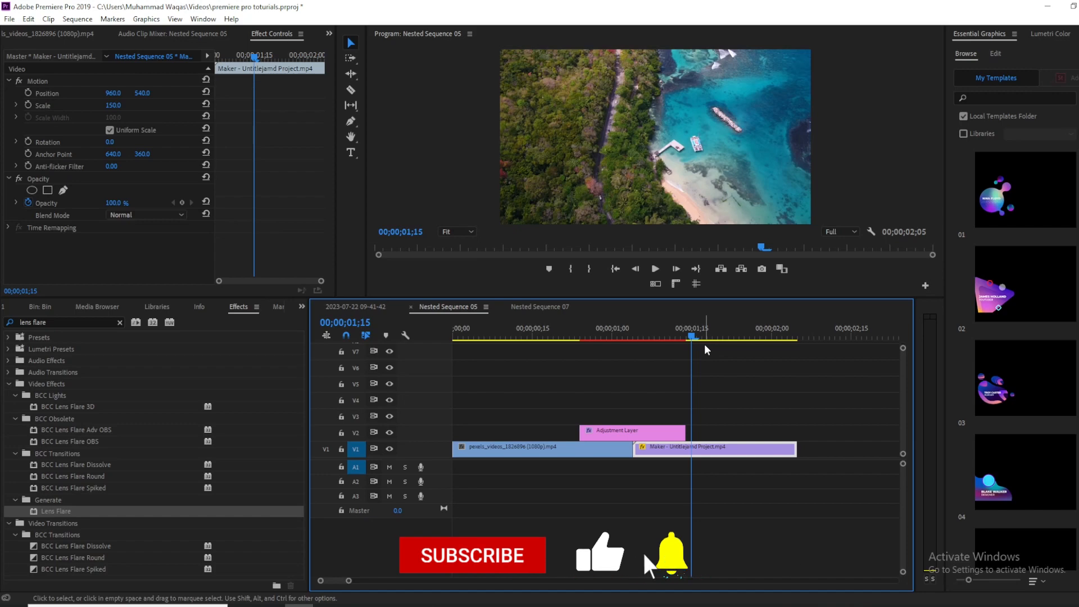
left_click(472, 555)
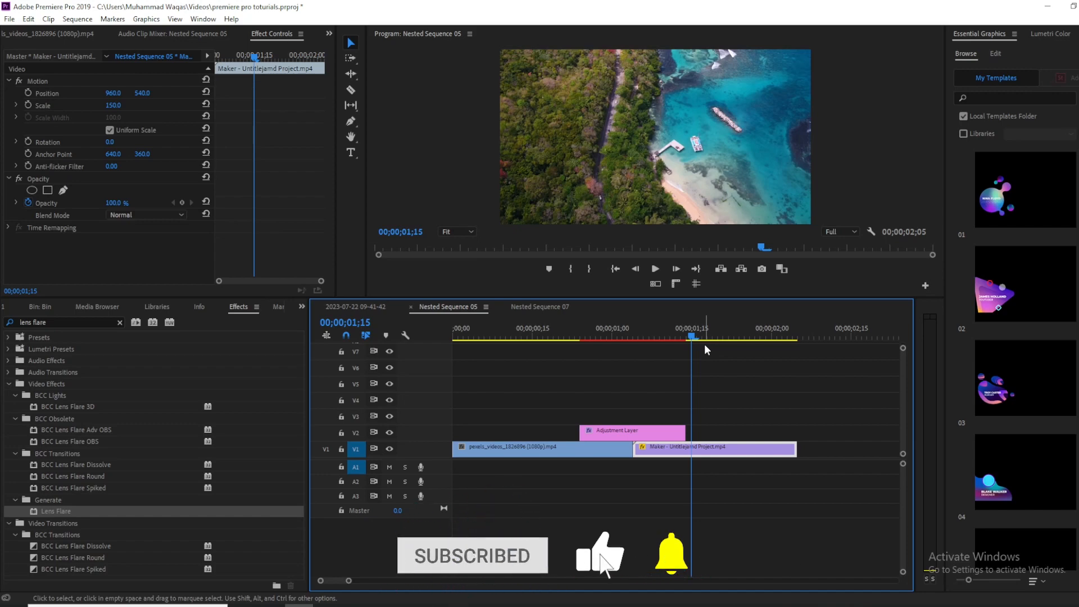